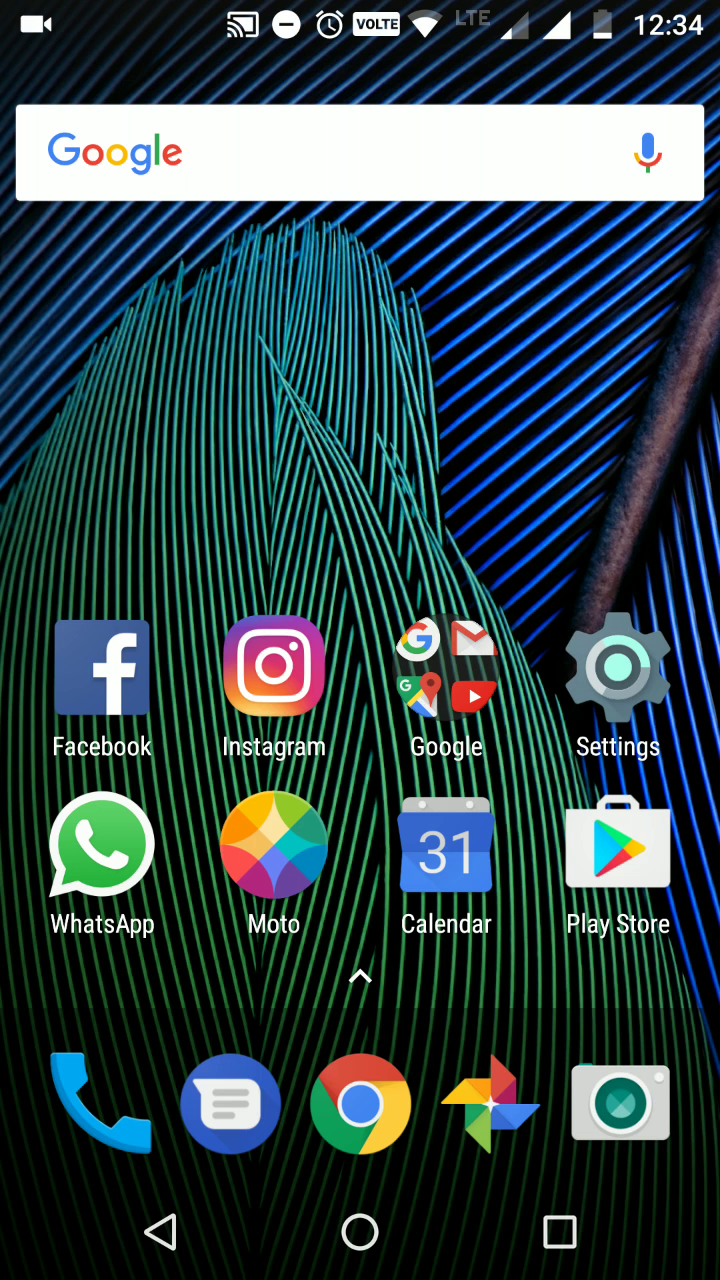
Step: Navigate from the home screen through Settings and Security to the Screen pinning page
left_click(617, 667)
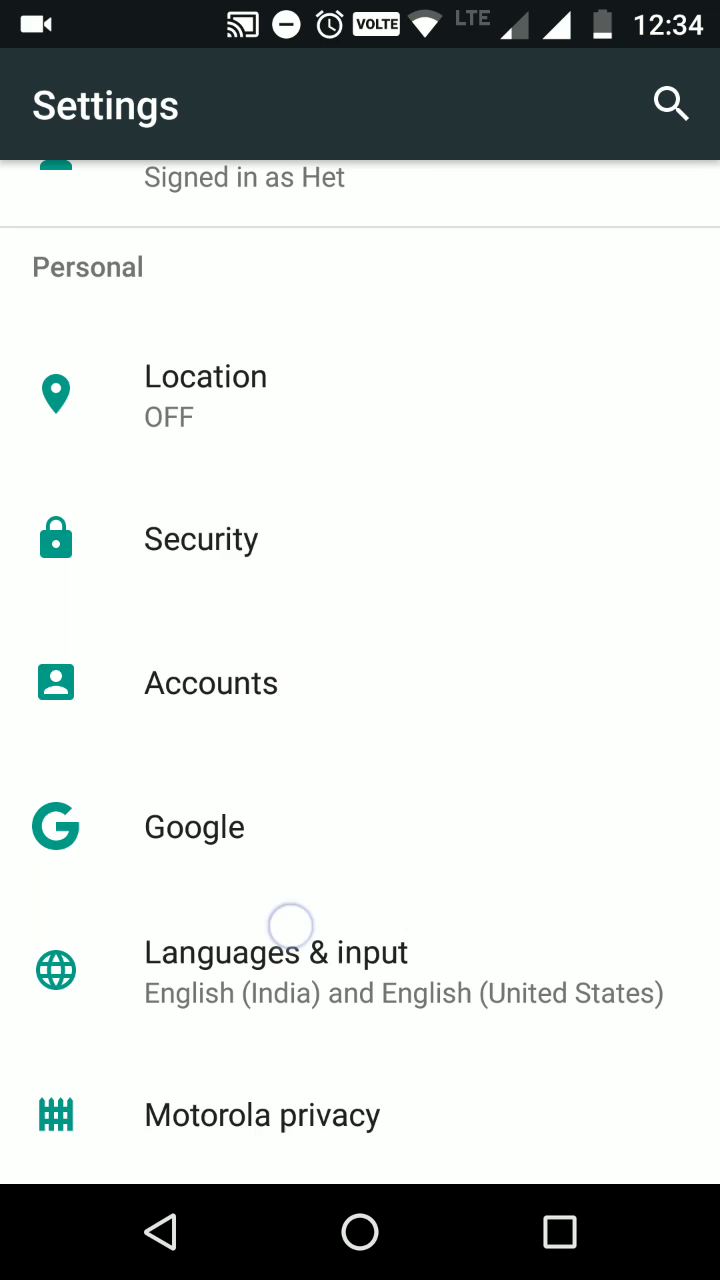
scroll("down", 3)
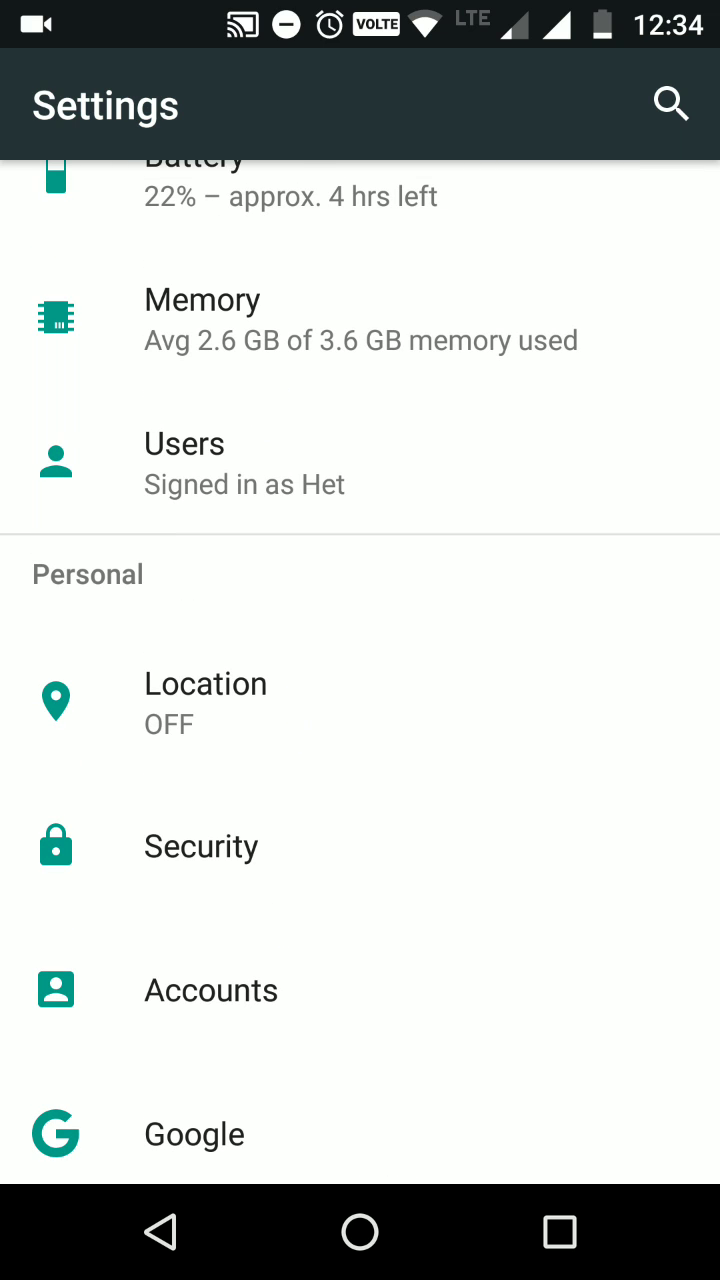
left_click(200, 845)
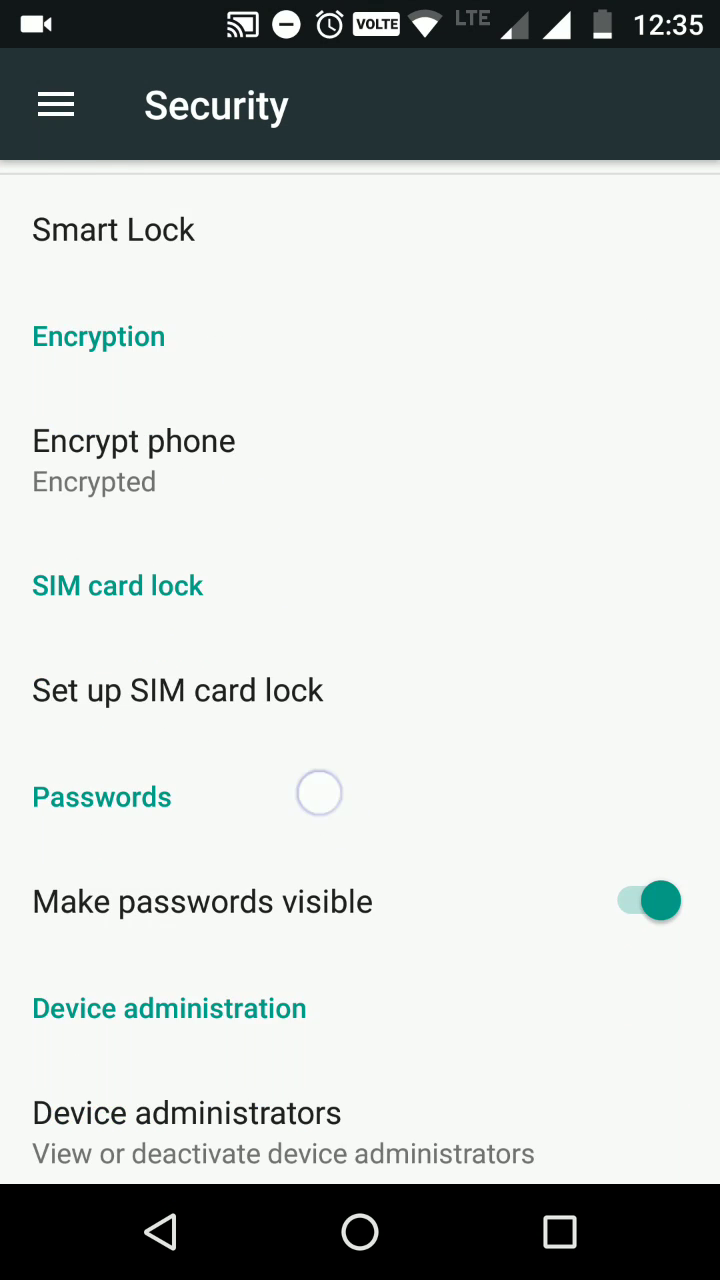
scroll("down", 3)
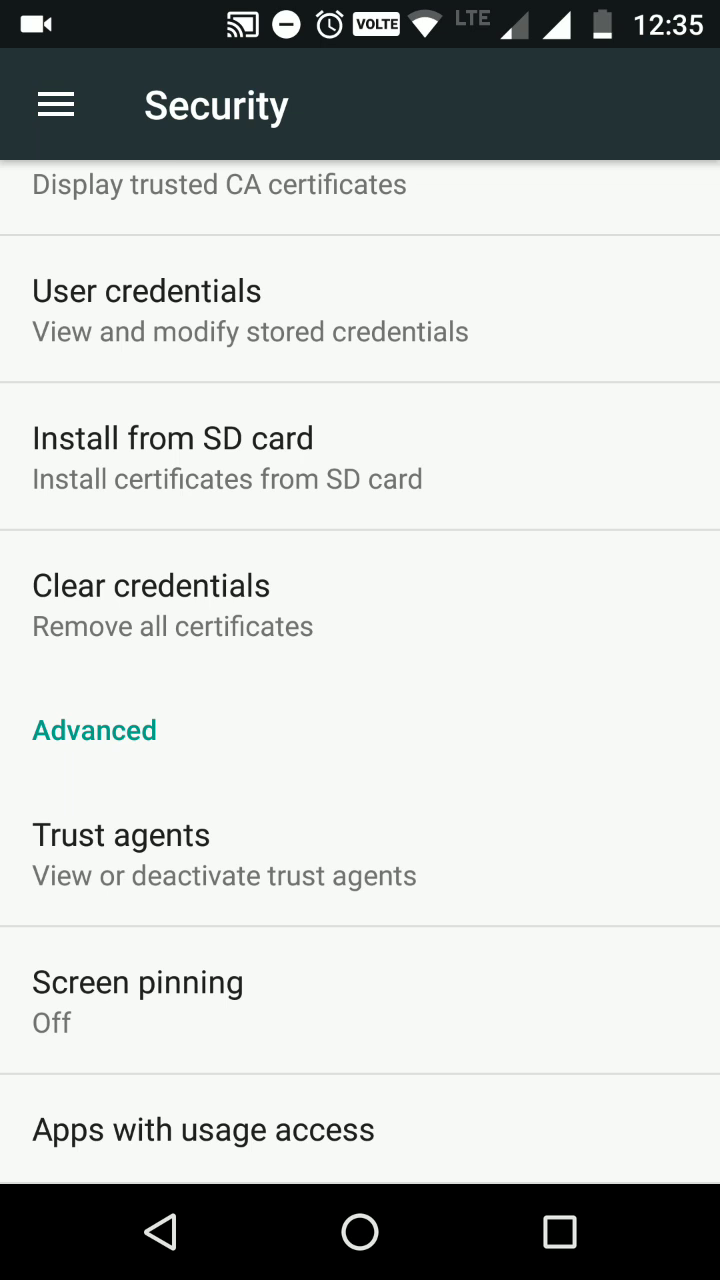
left_click(137, 982)
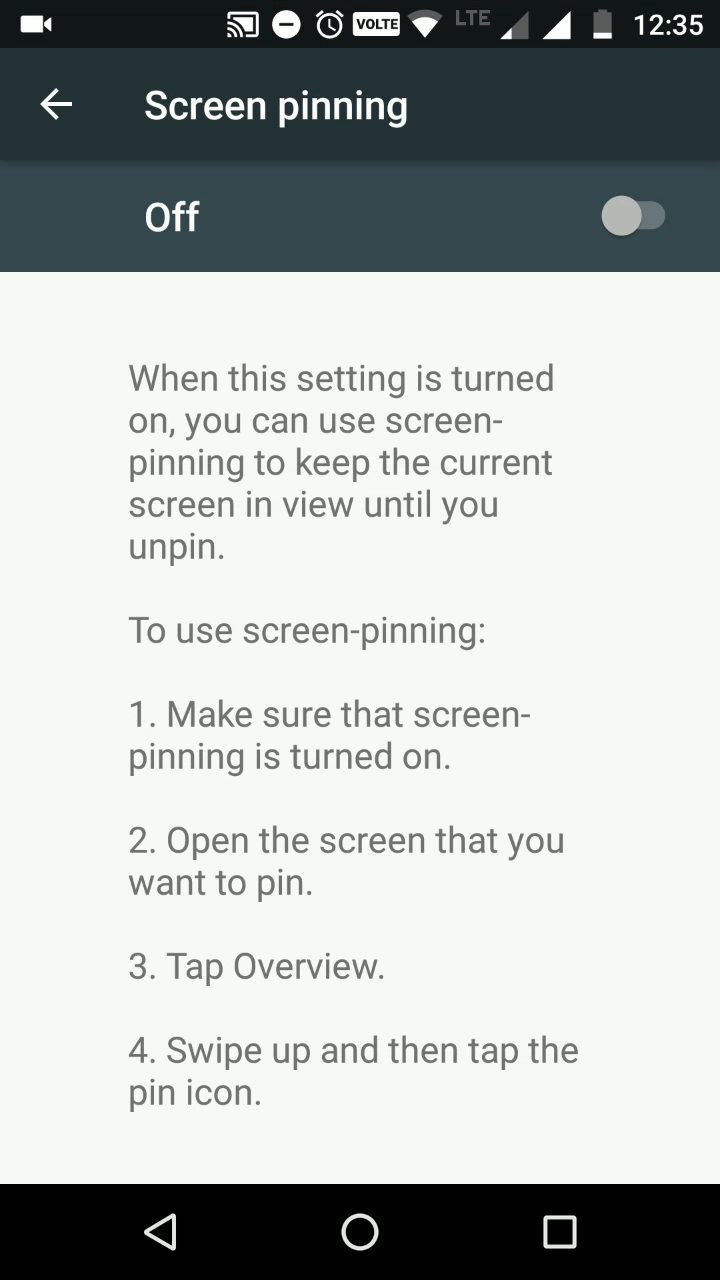
Step: Switch Screen pinning on, pin the Chess app from Overview, and dismiss the notice
left_click(633, 217)
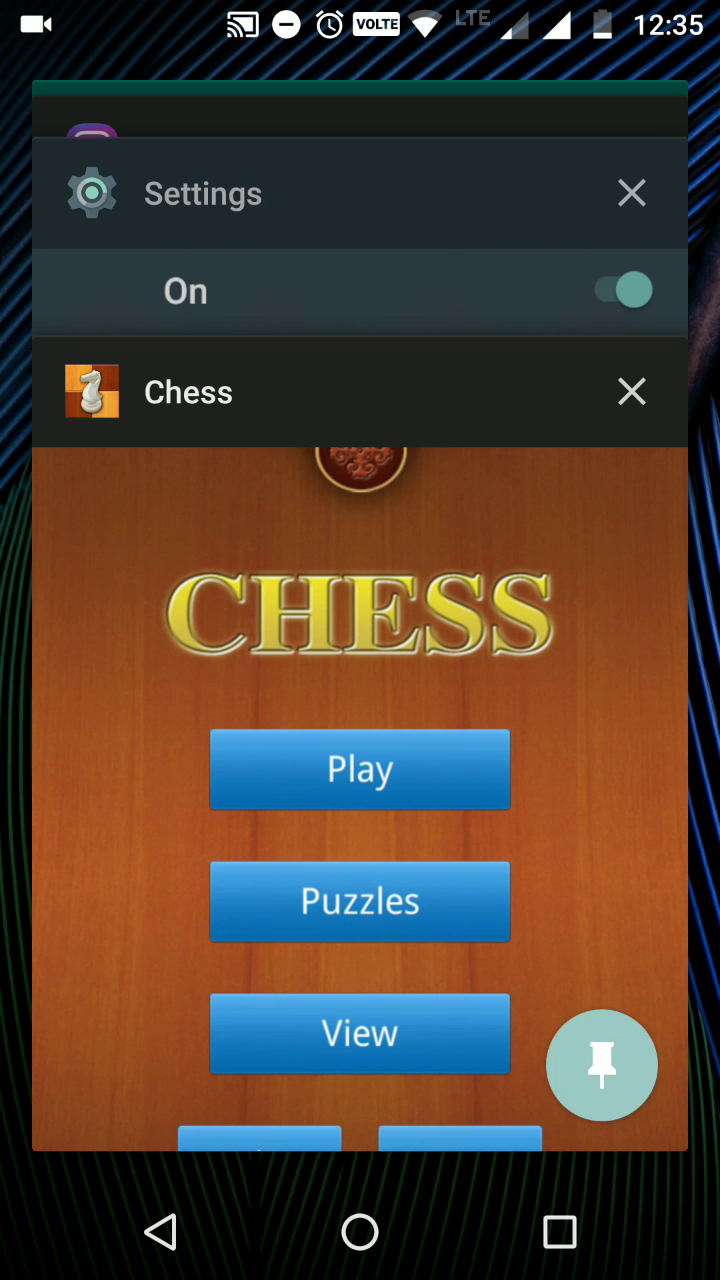
left_click(601, 1063)
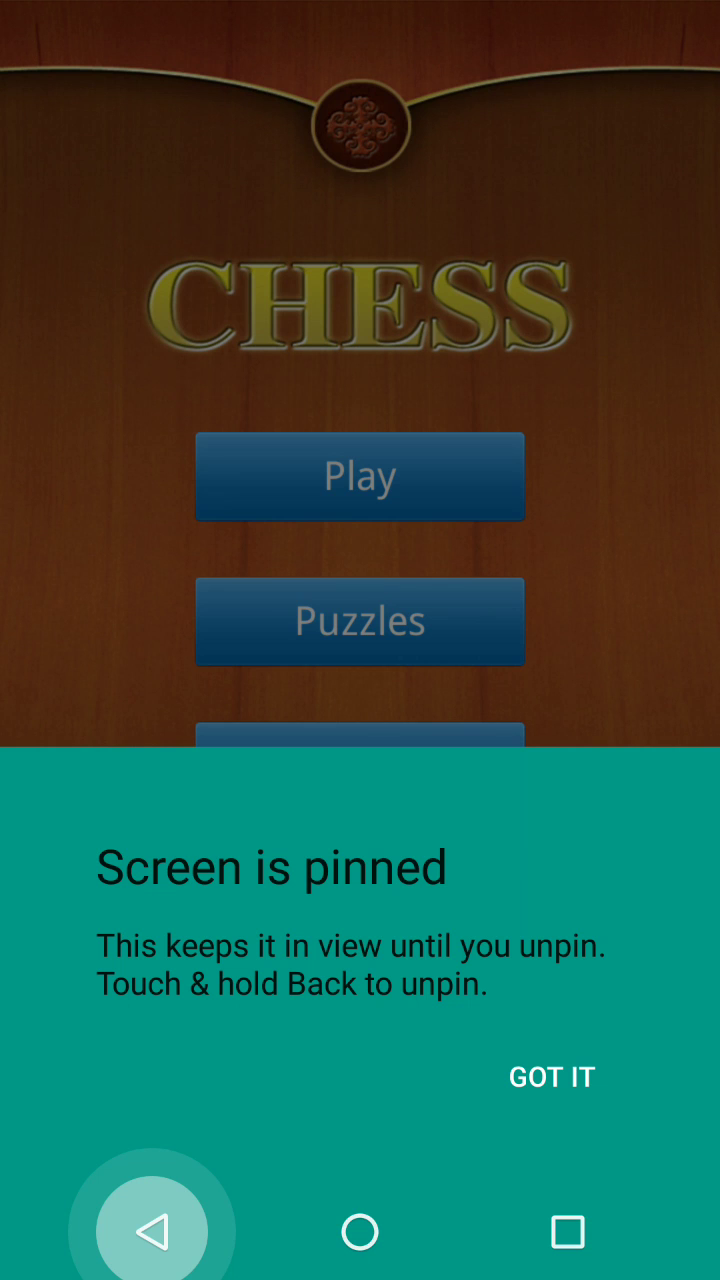
left_click(552, 1077)
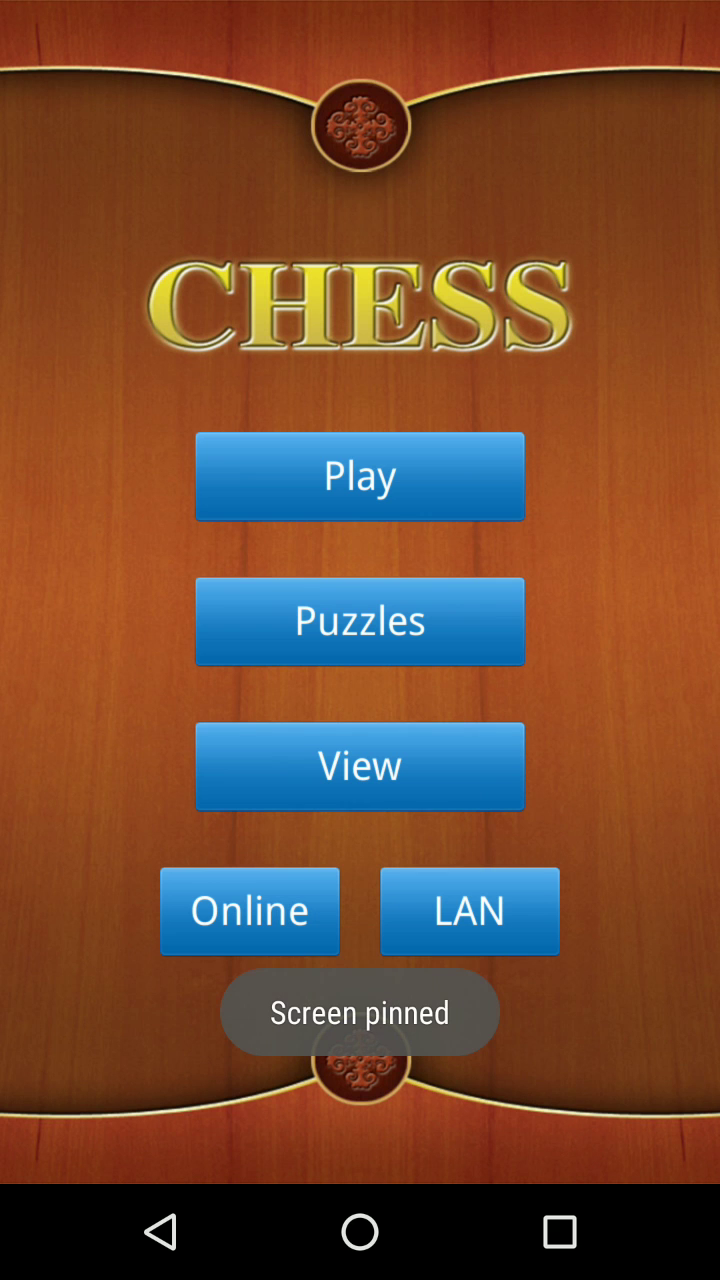
Step: Open the Chess board via Play and start a New game
left_click(359, 476)
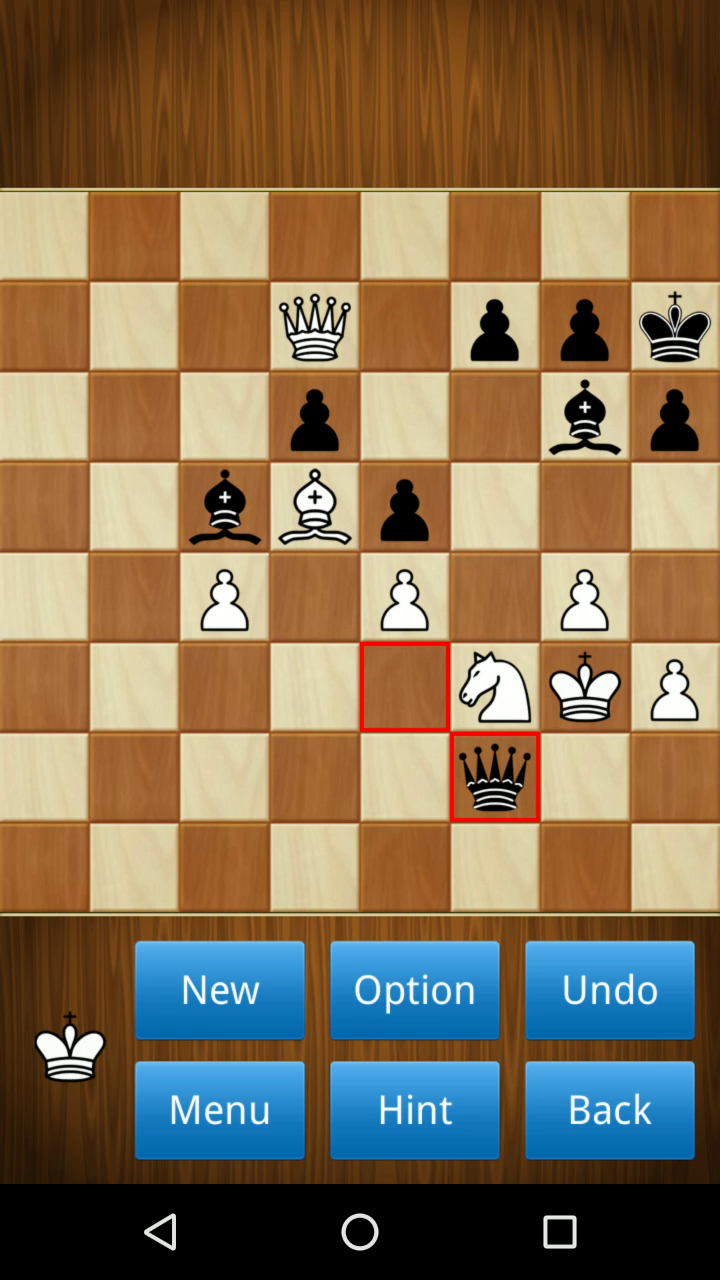
left_click(219, 990)
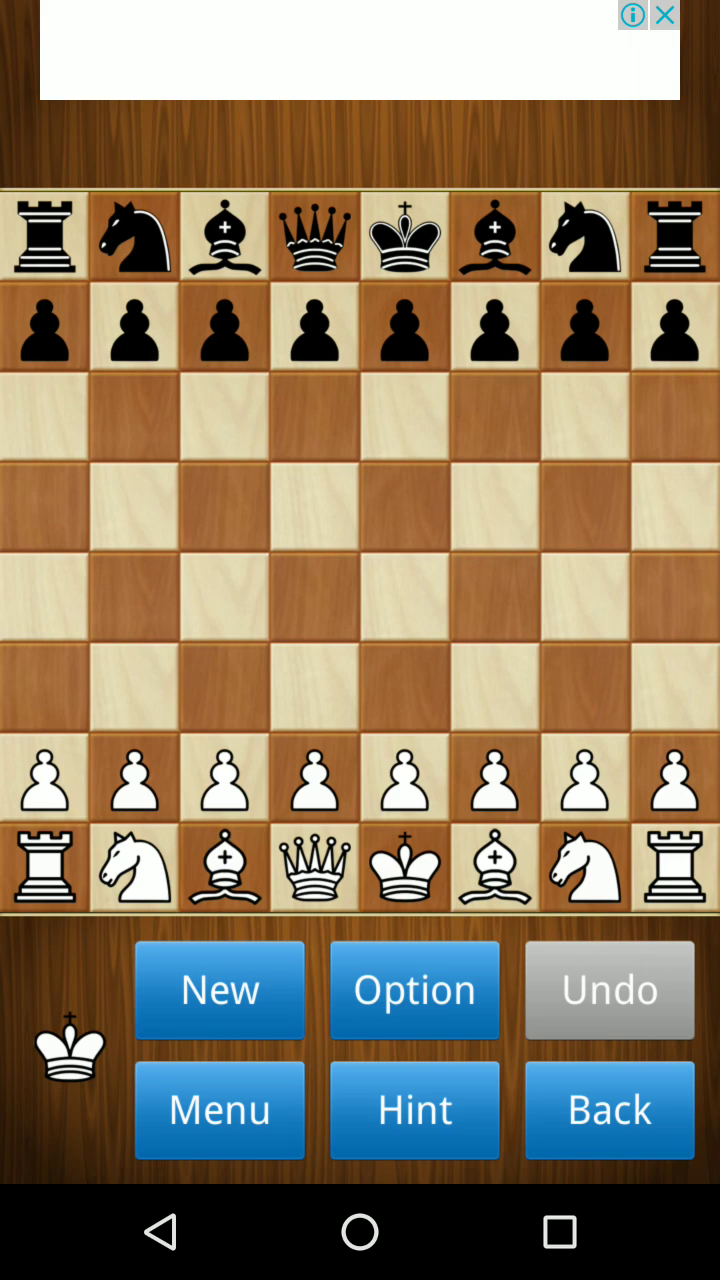